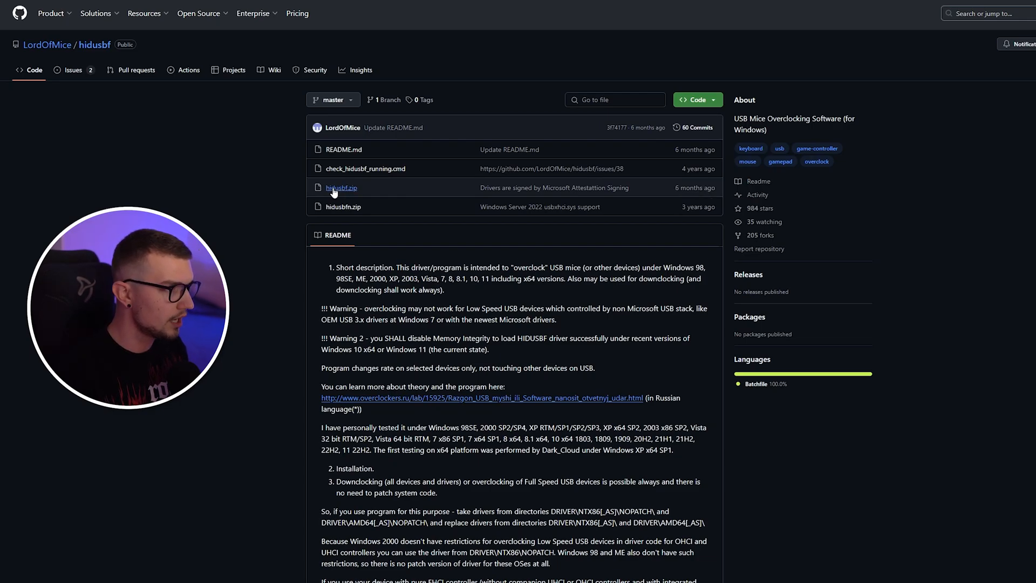
Download hidusbf.zip from the hidusbf GitHub repository
{"action": "left_click", "coordinate": [341, 187]}
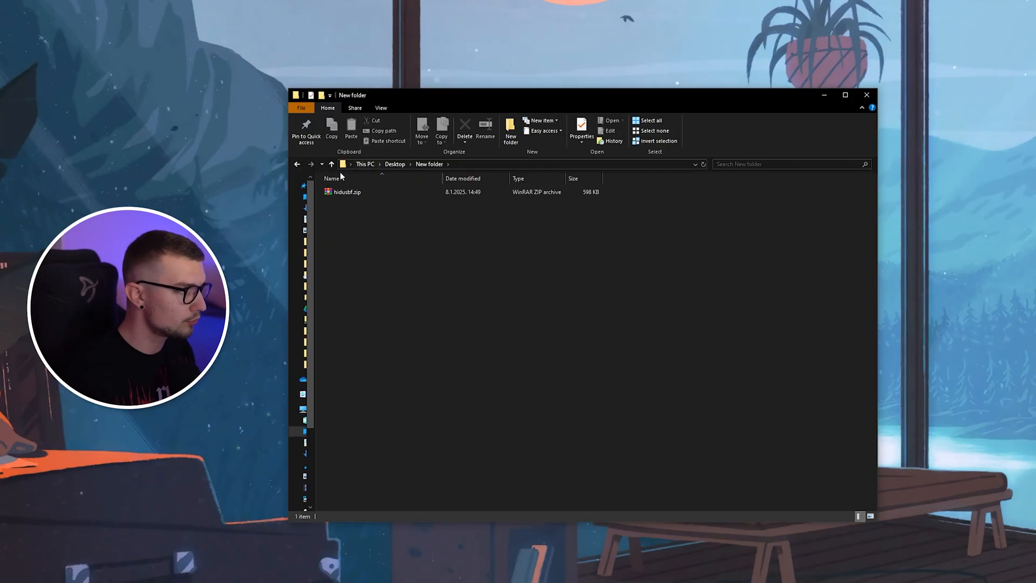
Extract hidusbf.zip into a hidusbf folder and open its DRIVER subfolder
{"action": "right_click", "coordinate": [346, 192]}
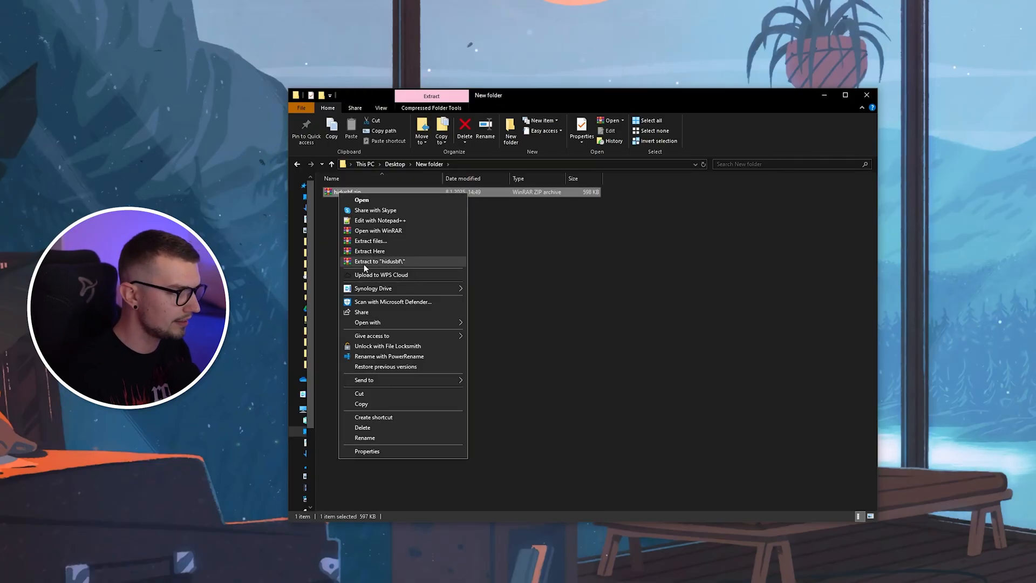
{"action": "left_click", "coordinate": [379, 261]}
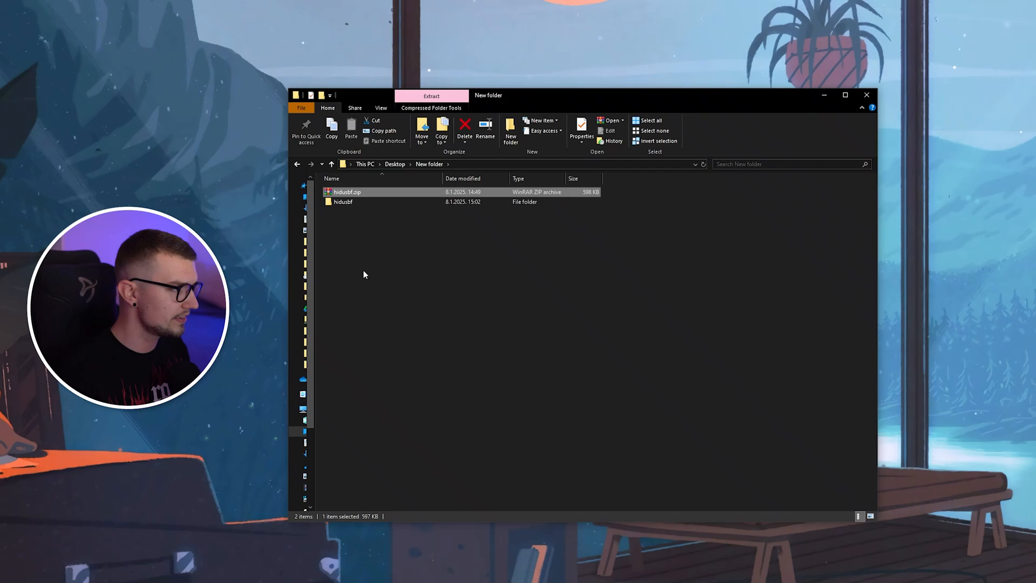
{"action": "mouse_move", "coordinate": [343, 202]}
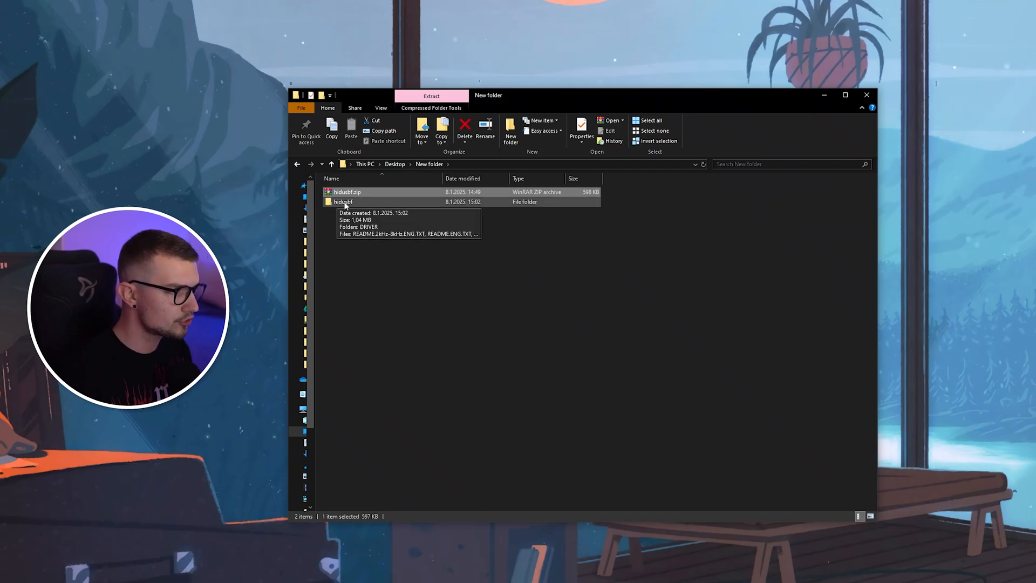
{"action": "double_click", "coordinate": [344, 202]}
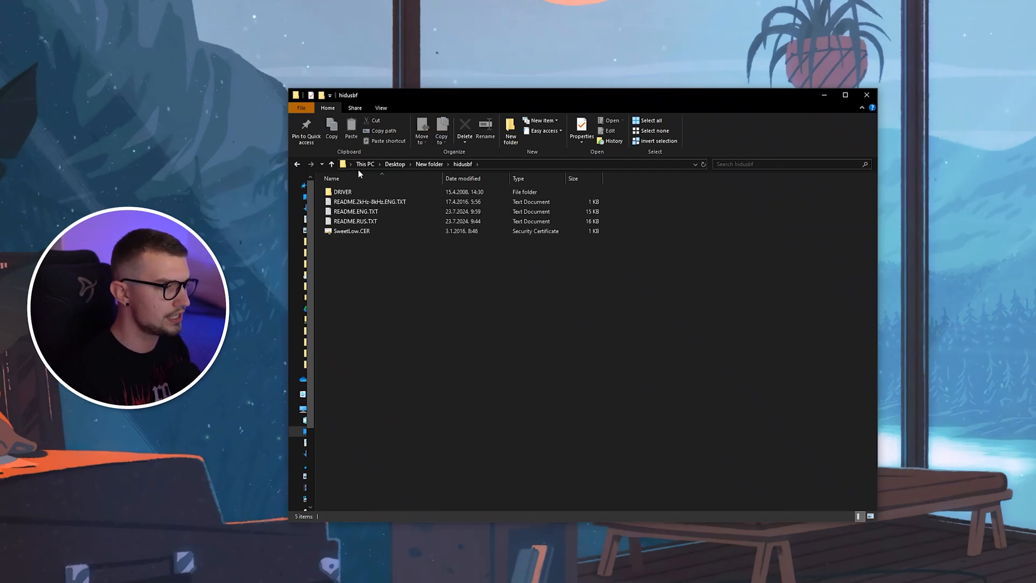
{"action": "left_click", "coordinate": [342, 192]}
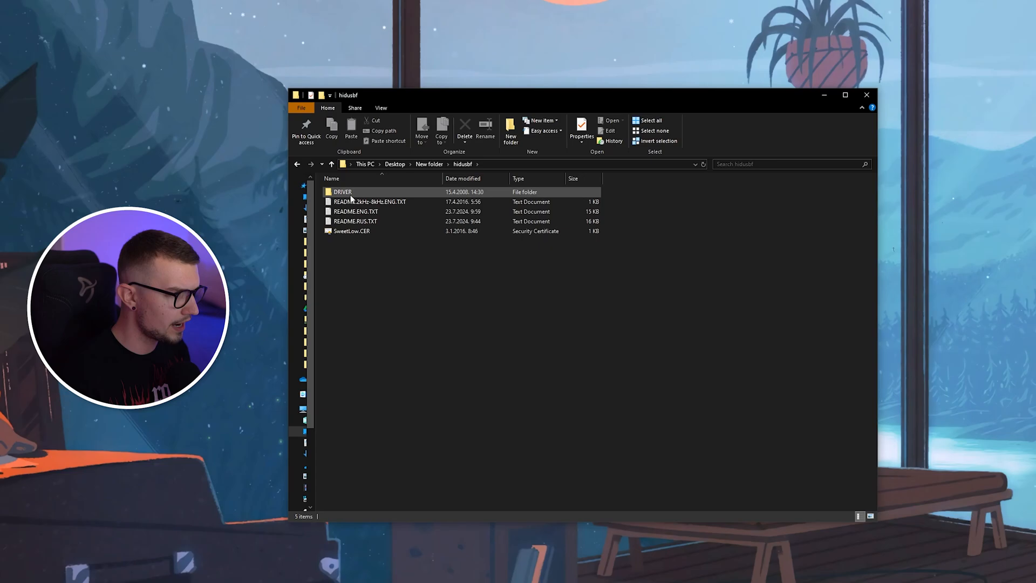
{"action": "double_click", "coordinate": [343, 191]}
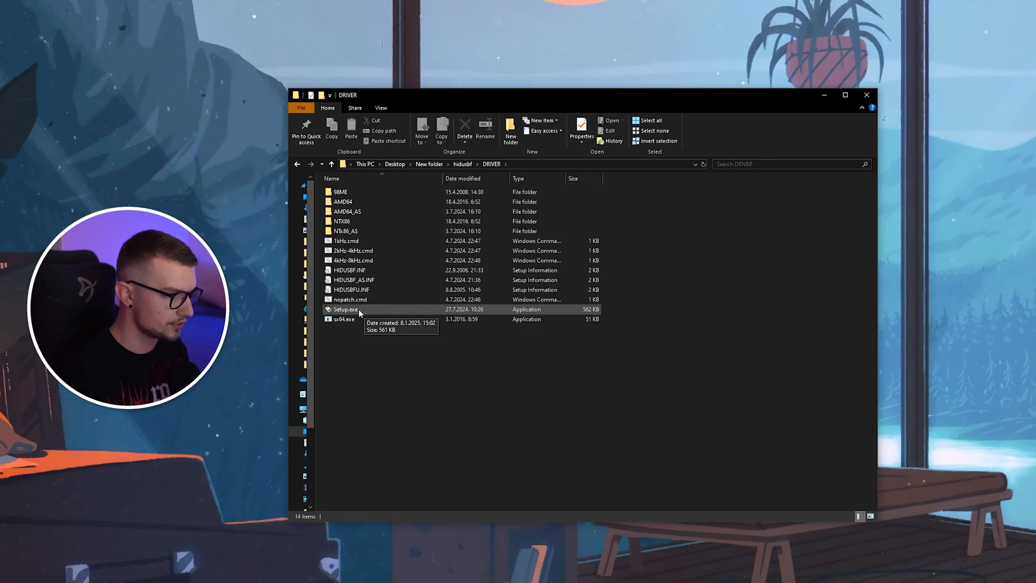
Run Setup.exe and switch the device list filter from Mice to All
{"action": "double_click", "coordinate": [345, 309]}
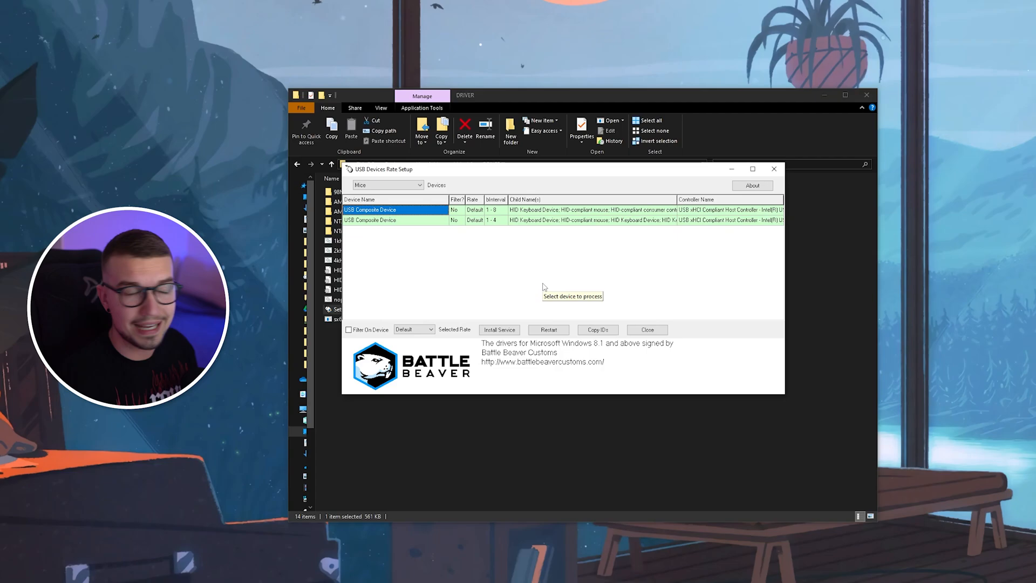
{"action": "left_click", "coordinate": [388, 184]}
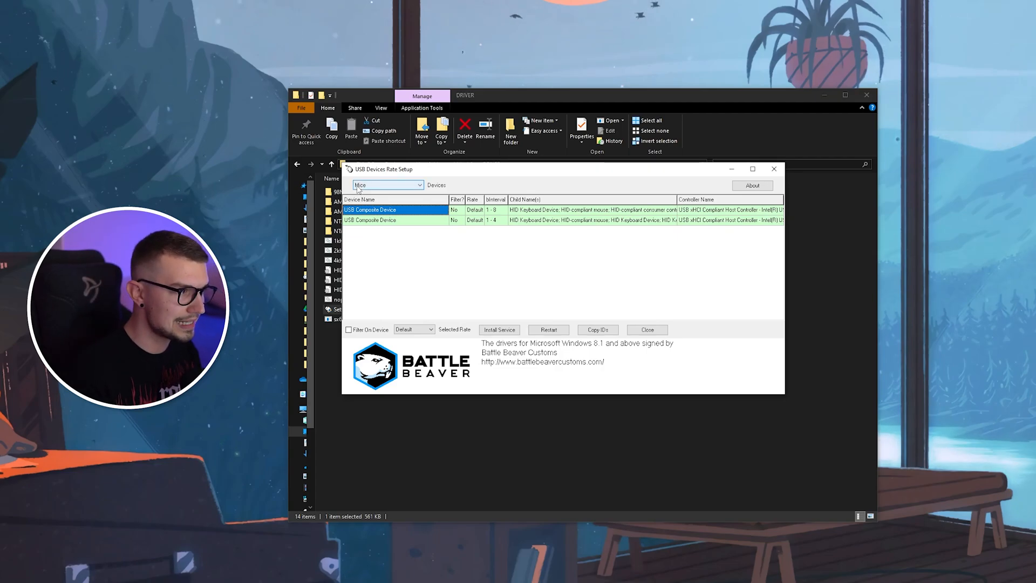
{"action": "left_click", "coordinate": [418, 184]}
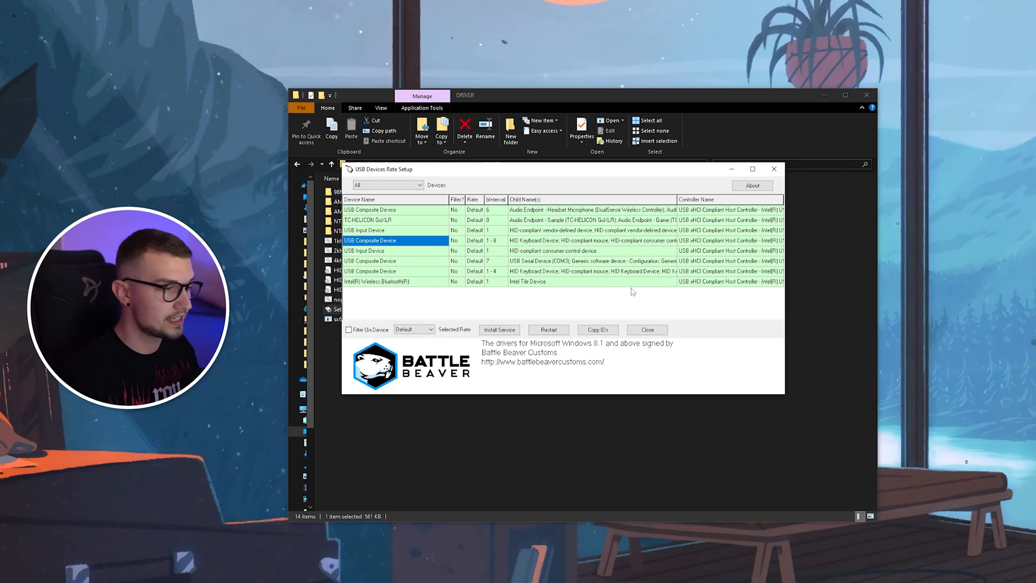
{"action": "mouse_move", "coordinate": [579, 315]}
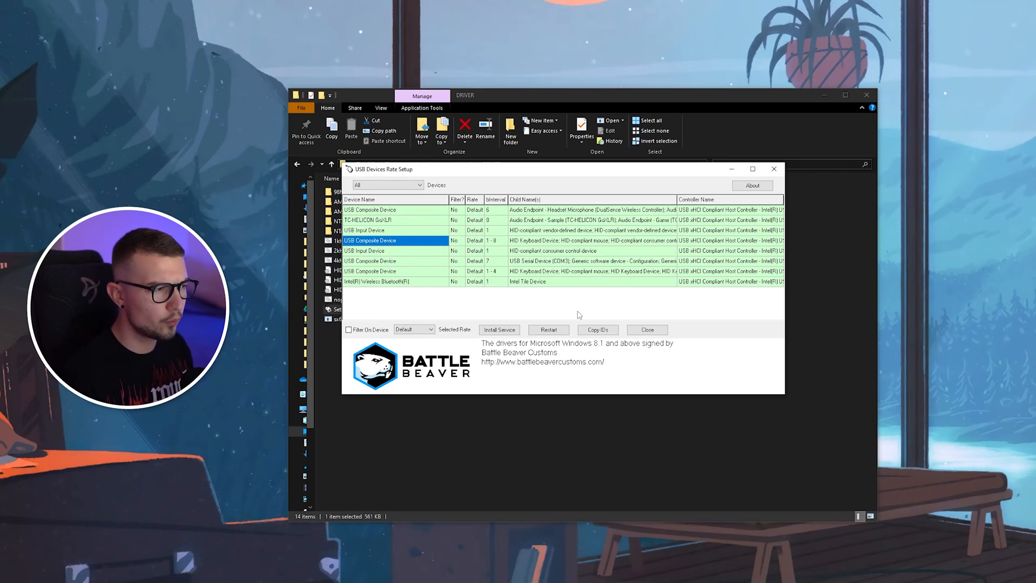
{"action": "mouse_move", "coordinate": [577, 311]}
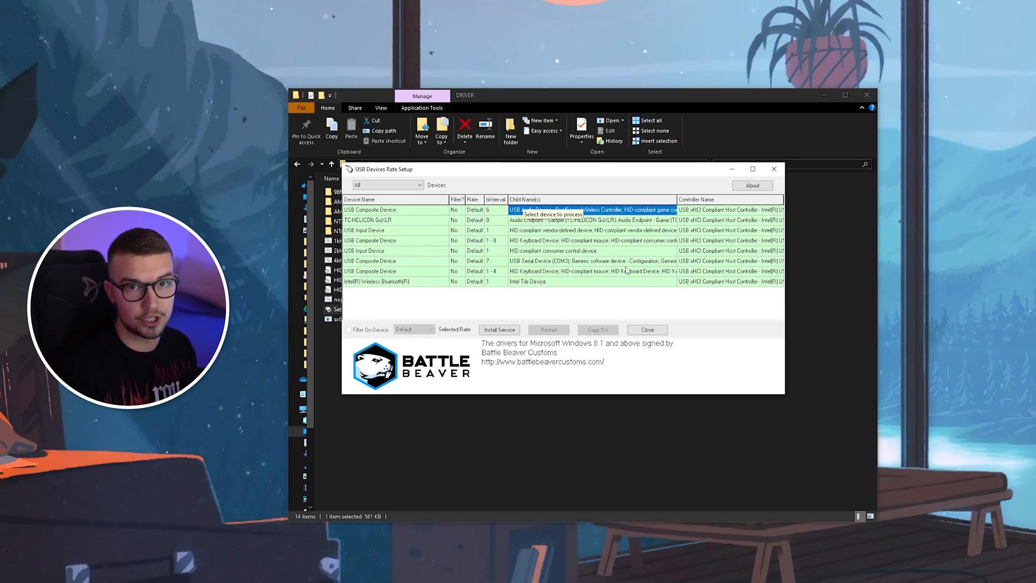
Select the USB Composite Device whose child is the DualSense Wireless Controller
{"action": "left_click", "coordinate": [588, 251]}
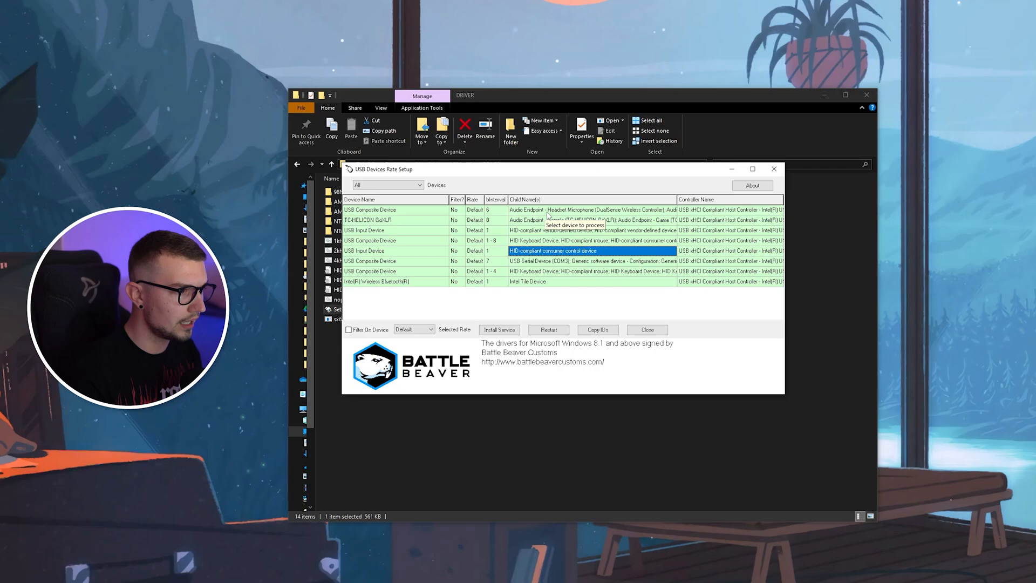
{"action": "left_click", "coordinate": [591, 209]}
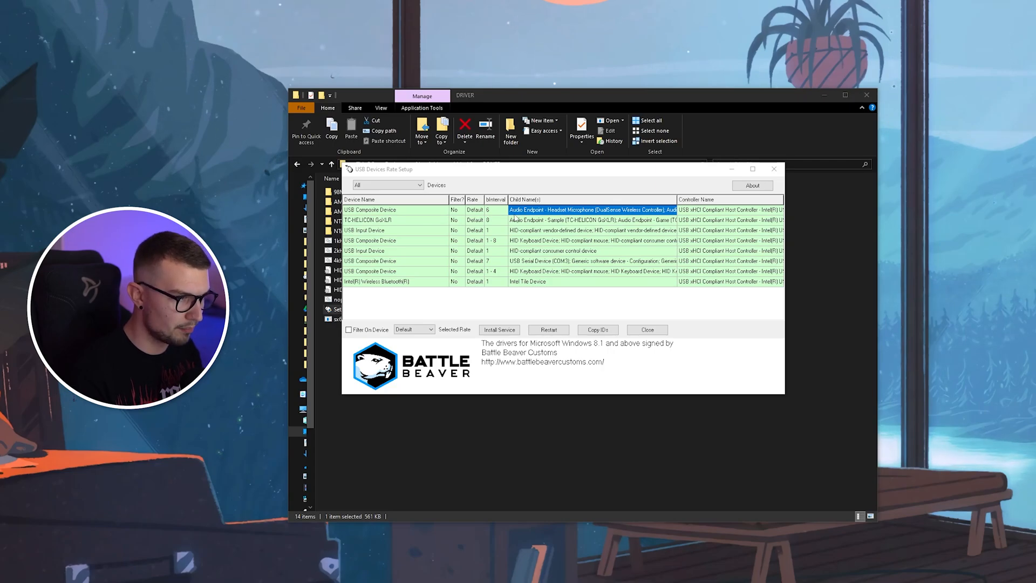
{"action": "left_click", "coordinate": [498, 329]}
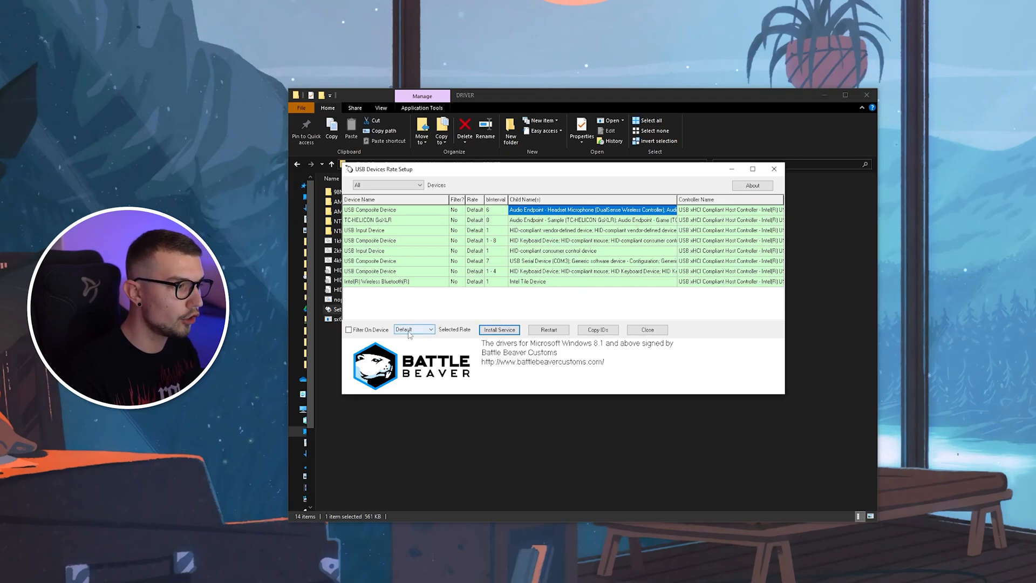
Choose a polling rate in Selected Rate and tick Filter On Device for the DualSense
{"action": "left_click", "coordinate": [431, 329]}
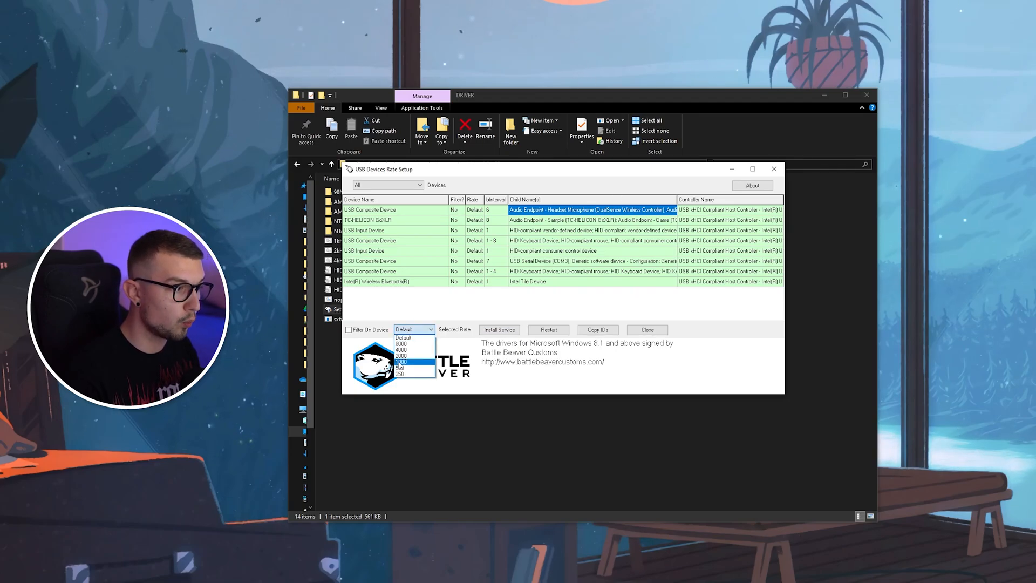
{"action": "left_click", "coordinate": [400, 361]}
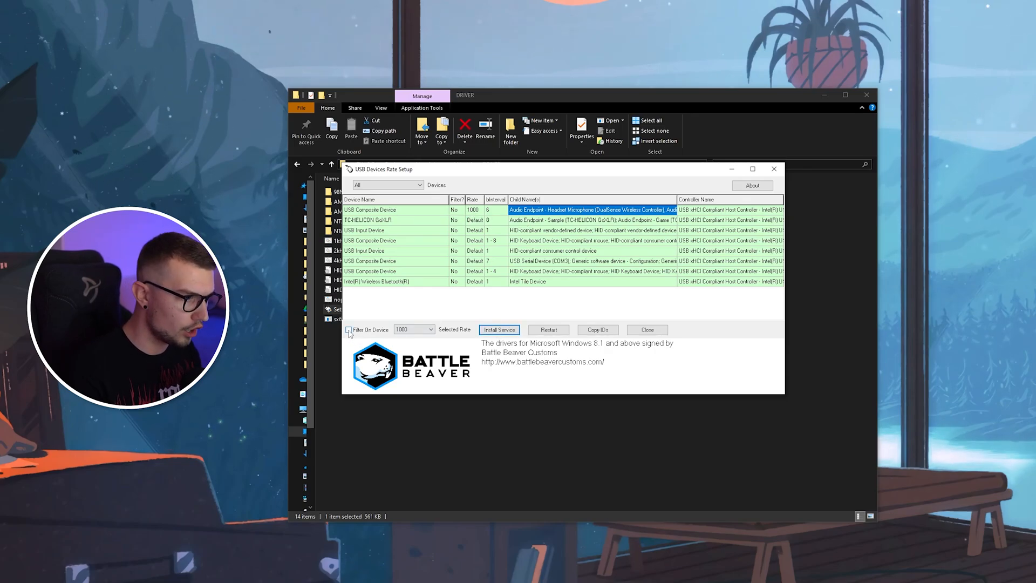
{"action": "left_click", "coordinate": [349, 329]}
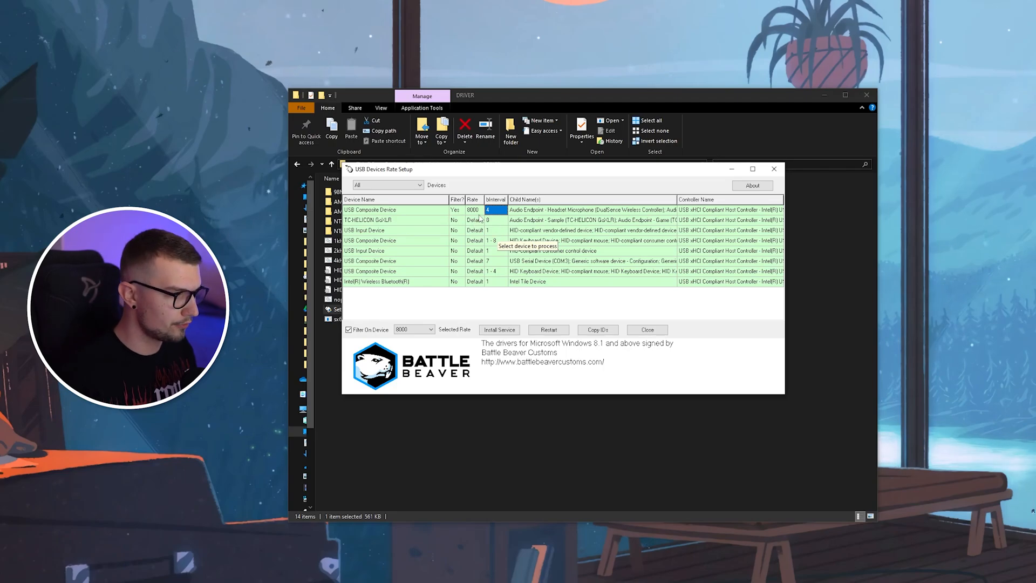
Restart the DualSense composite device, then recheck the Selected Rate list for 8000
{"action": "left_click", "coordinate": [498, 329]}
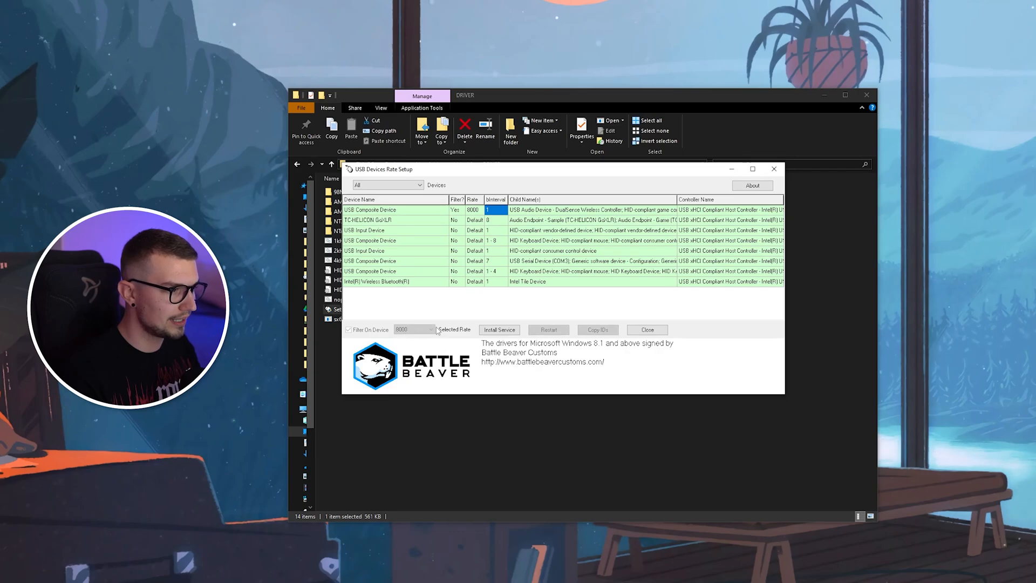
{"action": "left_click", "coordinate": [415, 329]}
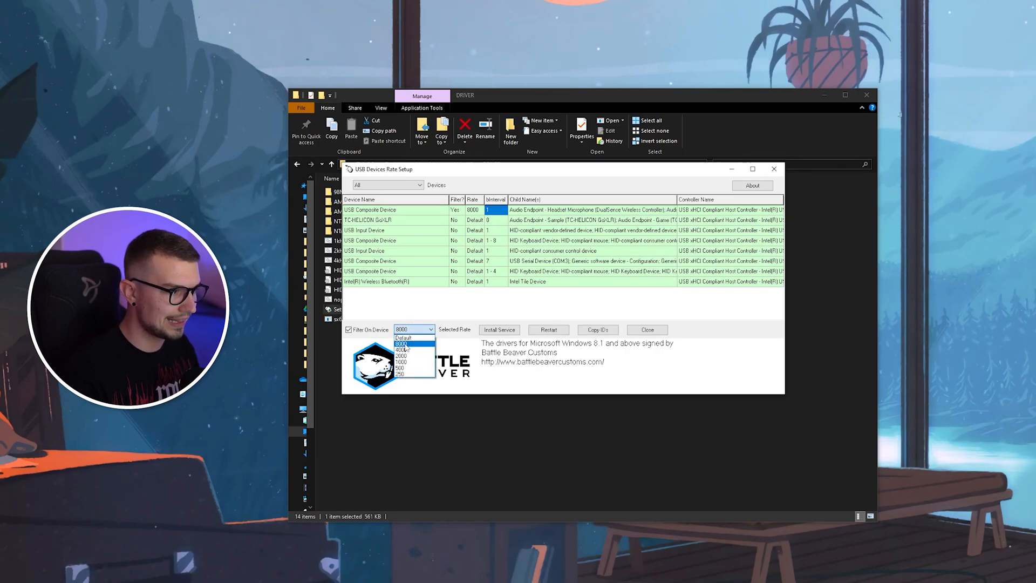